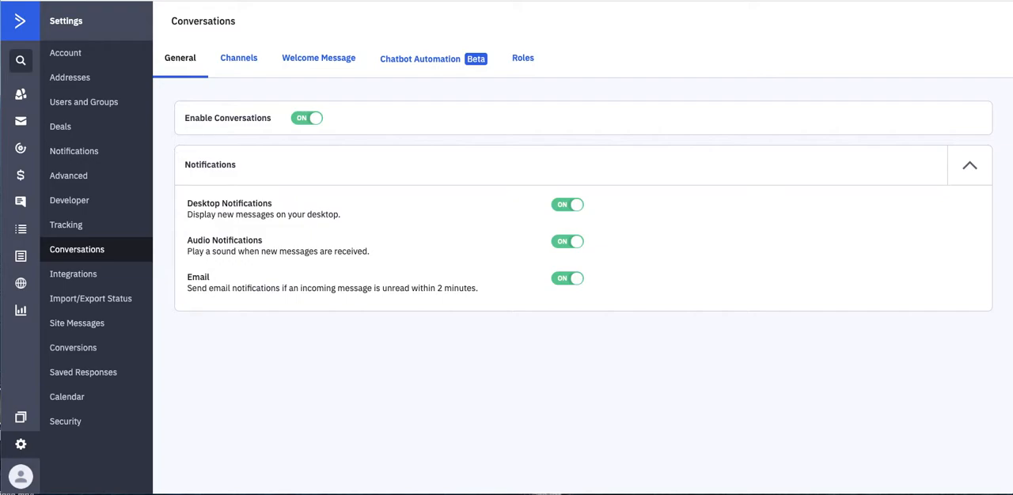
mouse_move(575, 61)
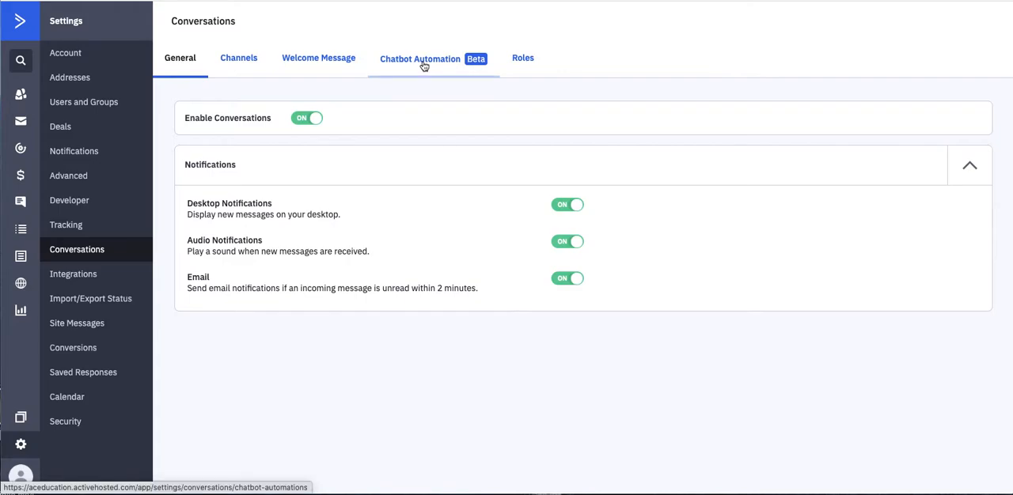
Switch to the Chatbot Automation (Beta) flow inside the Conversations settings
left_click(419, 58)
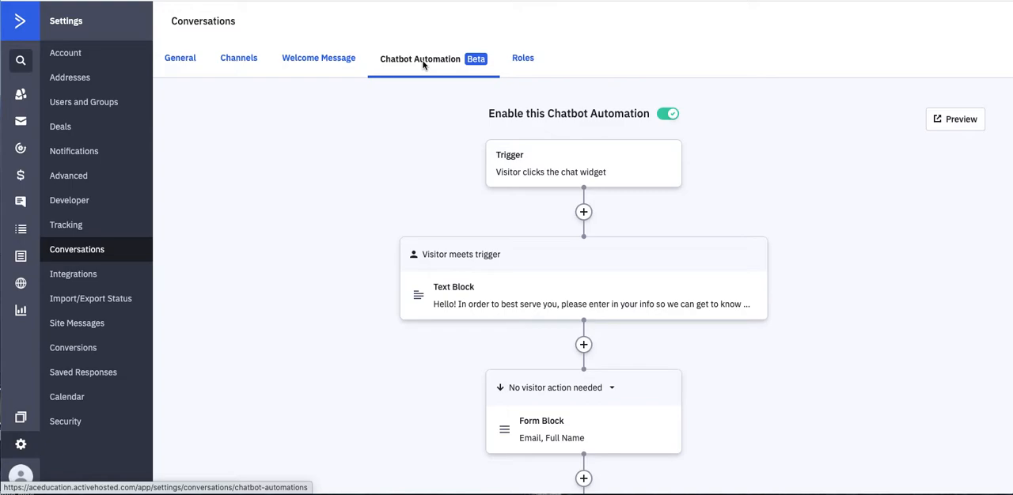
mouse_move(585, 171)
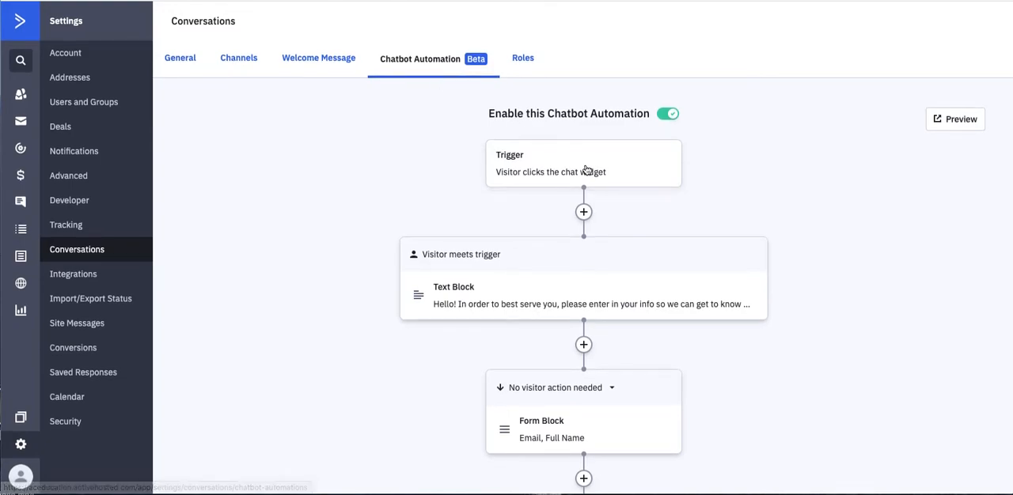
left_click(667, 114)
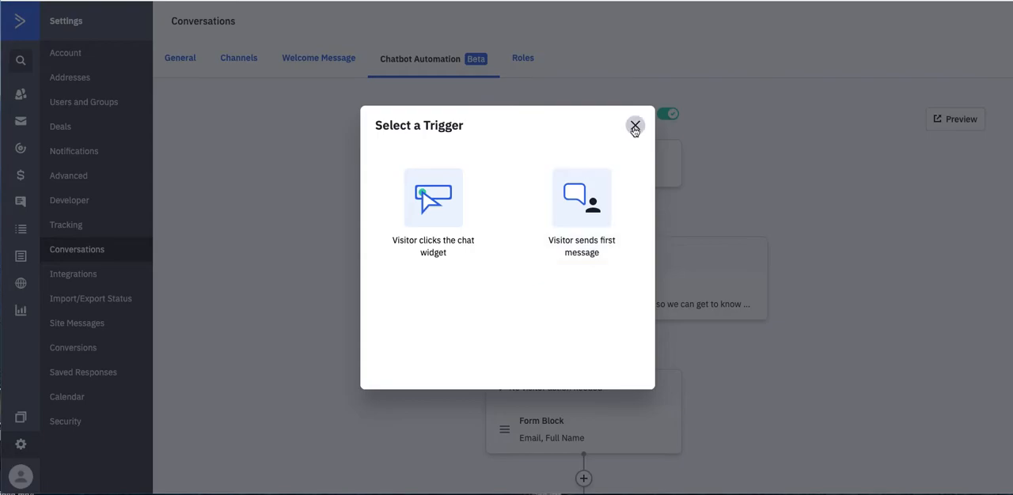
left_click(635, 127)
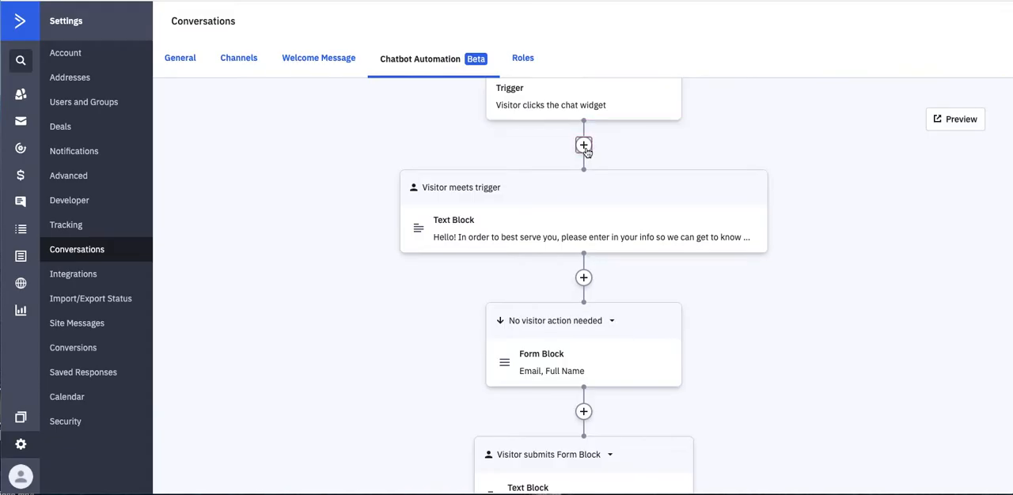
left_click(583, 145)
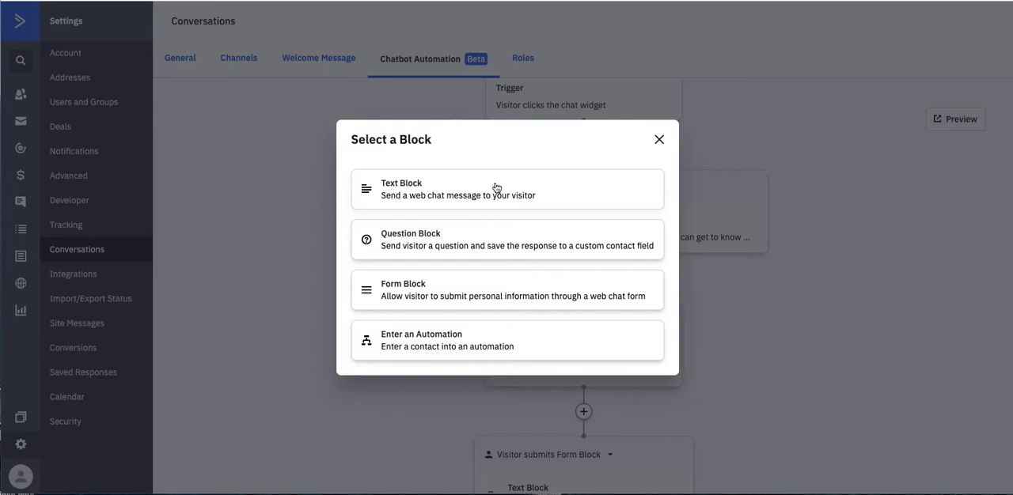
left_click(507, 190)
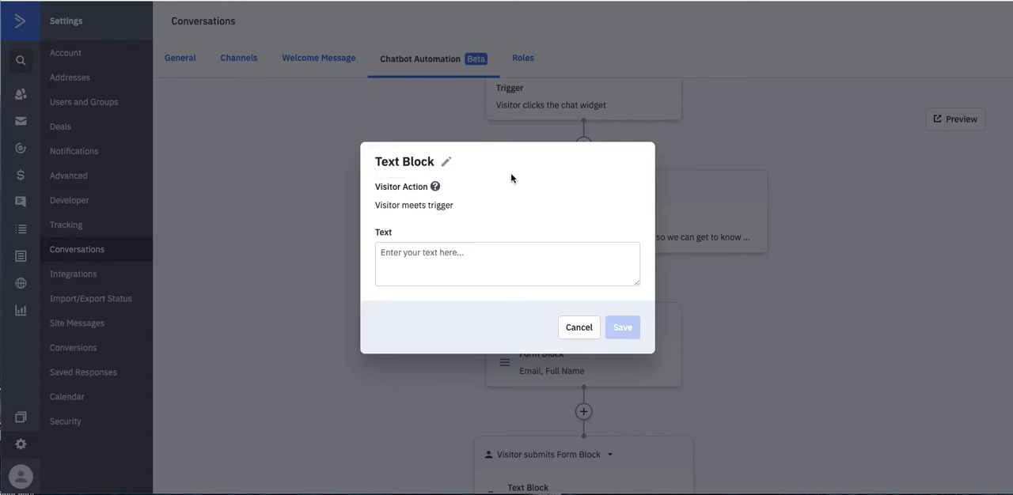
mouse_move(504, 200)
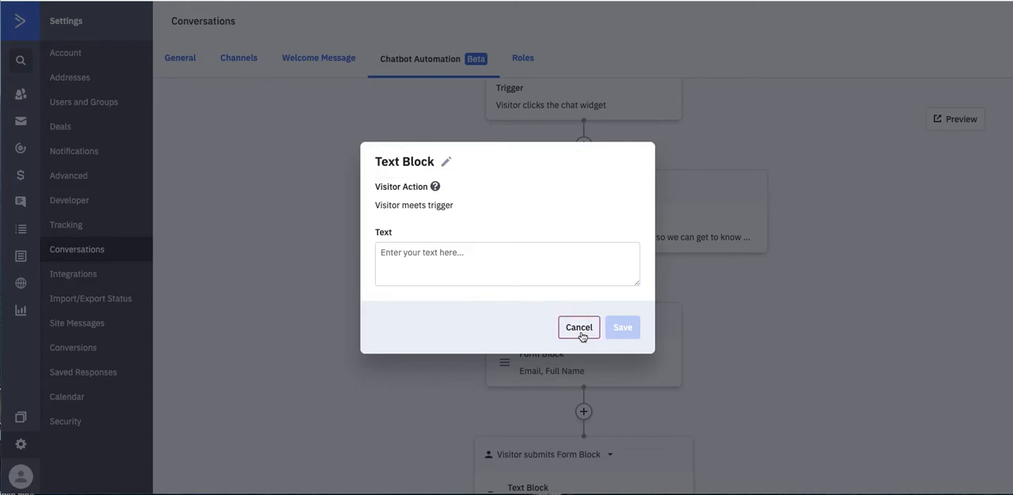
left_click(579, 326)
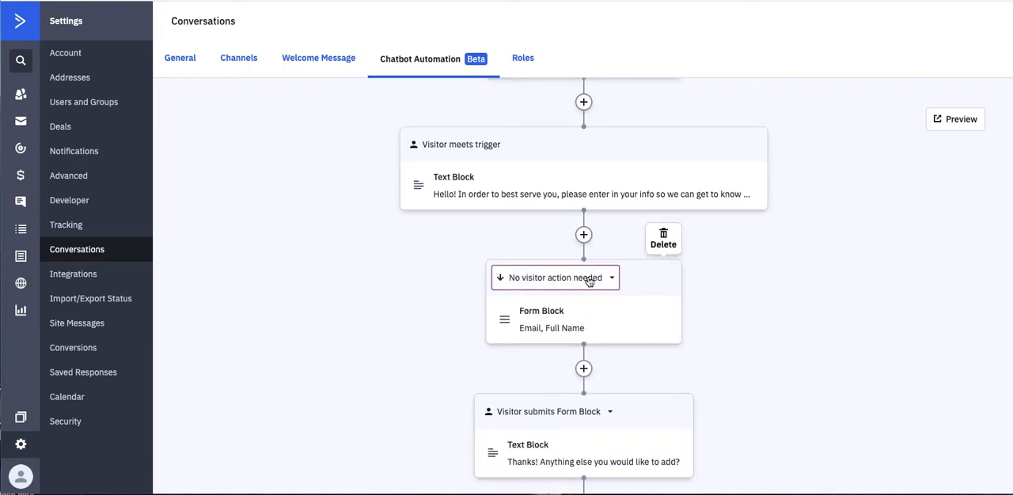
Set the form block's visitor action to 'Visitor sends message'
left_click(554, 278)
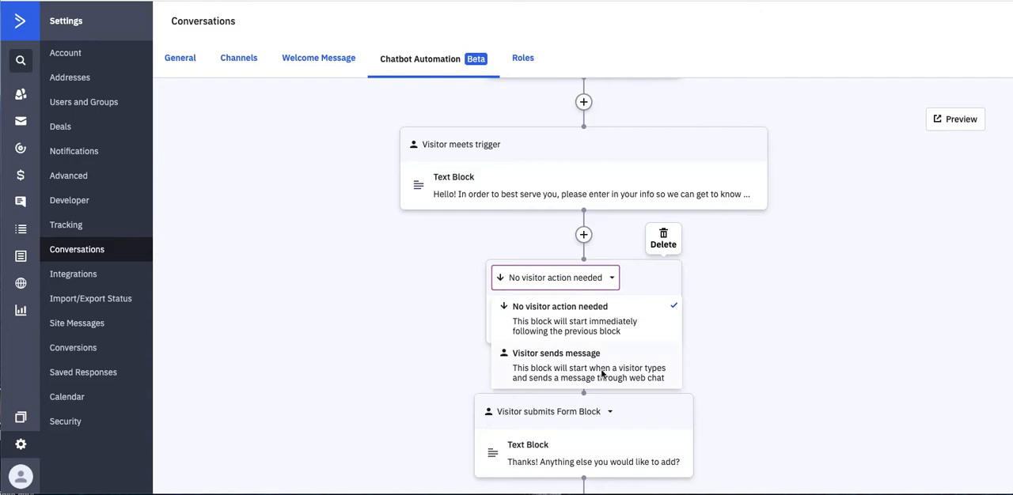
left_click(557, 353)
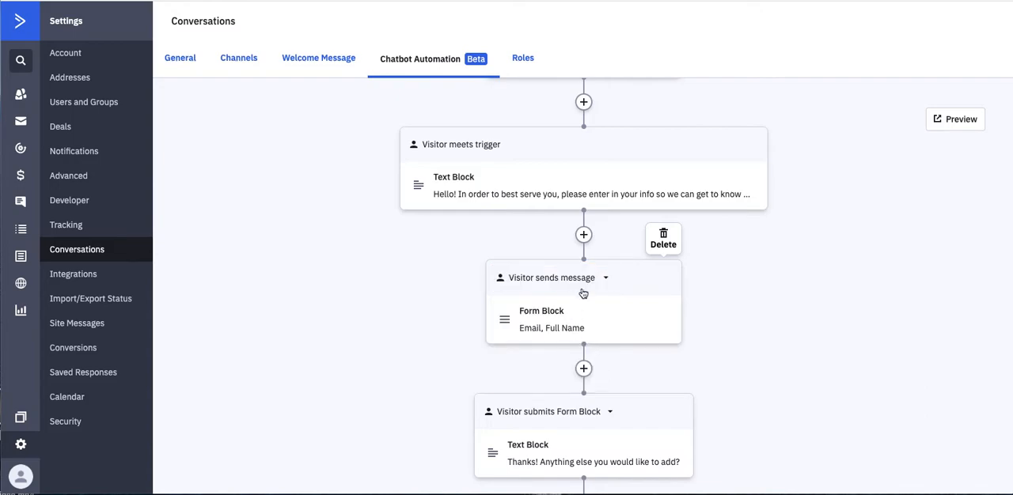
scroll("down", 3)
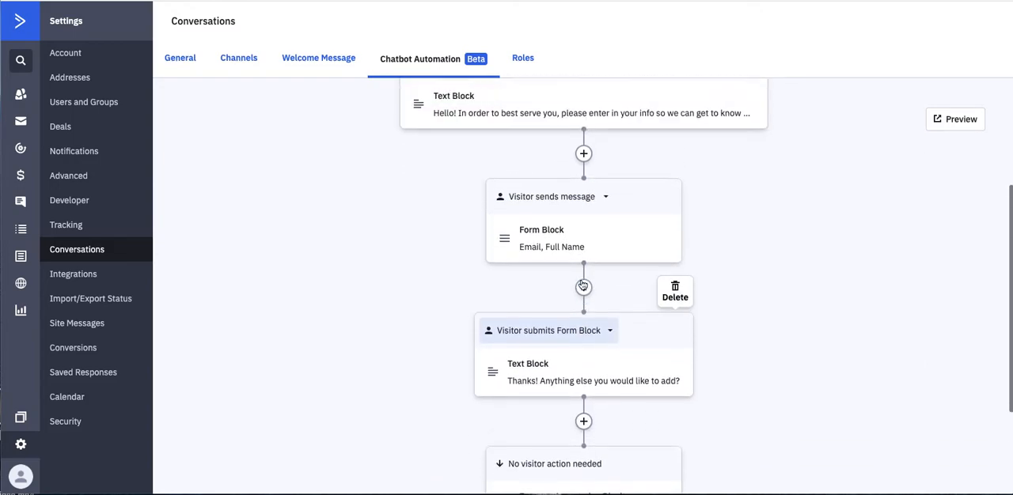
scroll("down", 3)
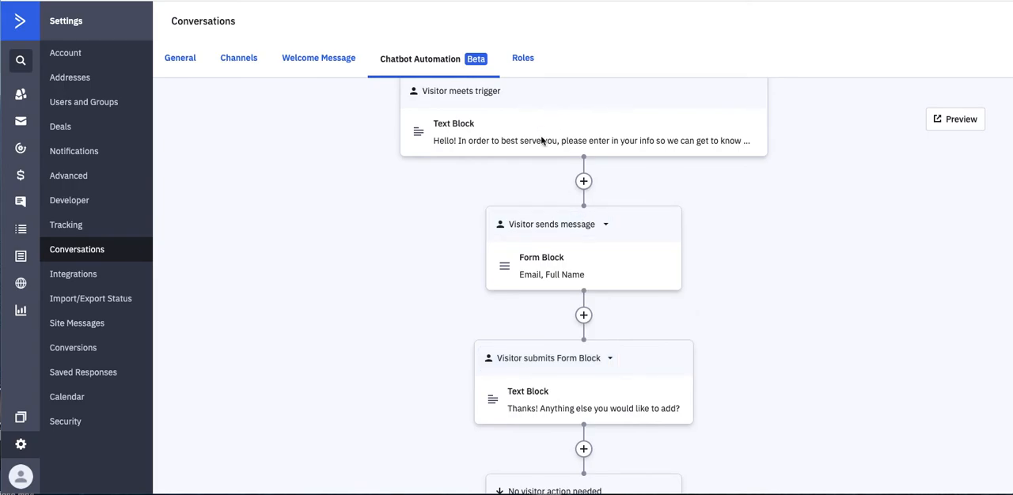
Review the form block's Email and Full Name fields, then bring up the Select a Block chooser
left_click(541, 266)
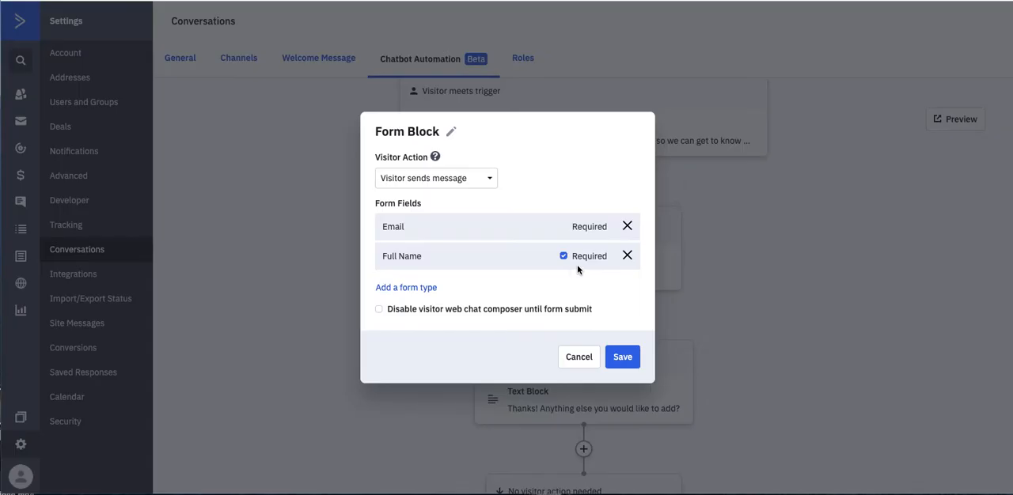
left_click(406, 288)
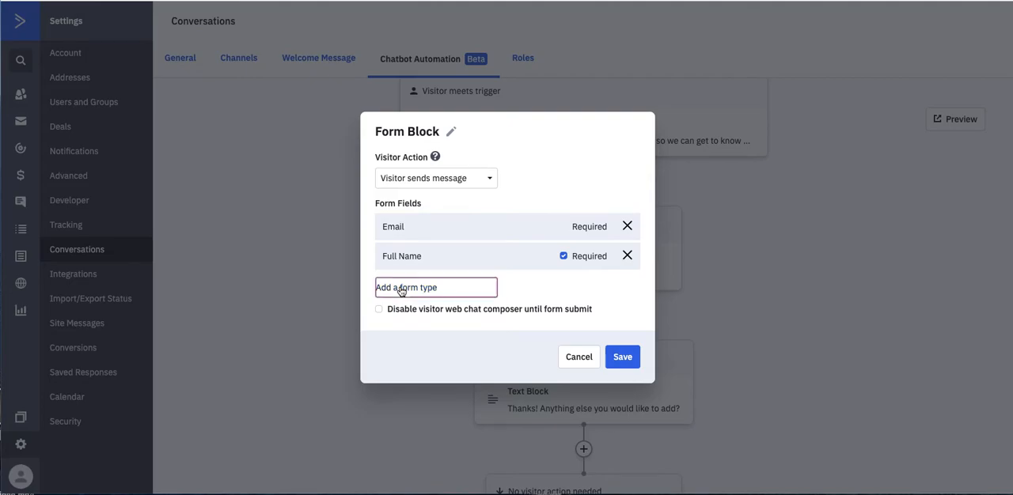
left_click(435, 288)
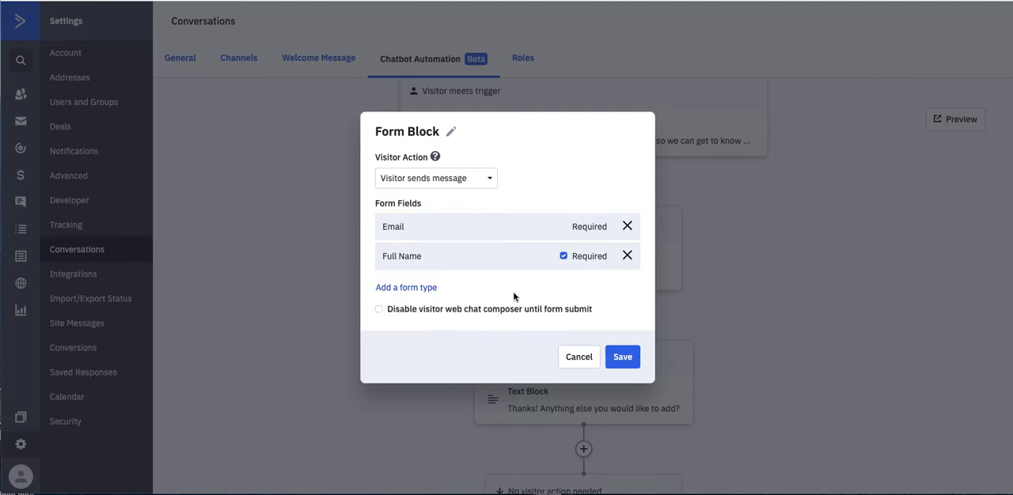
mouse_move(516, 269)
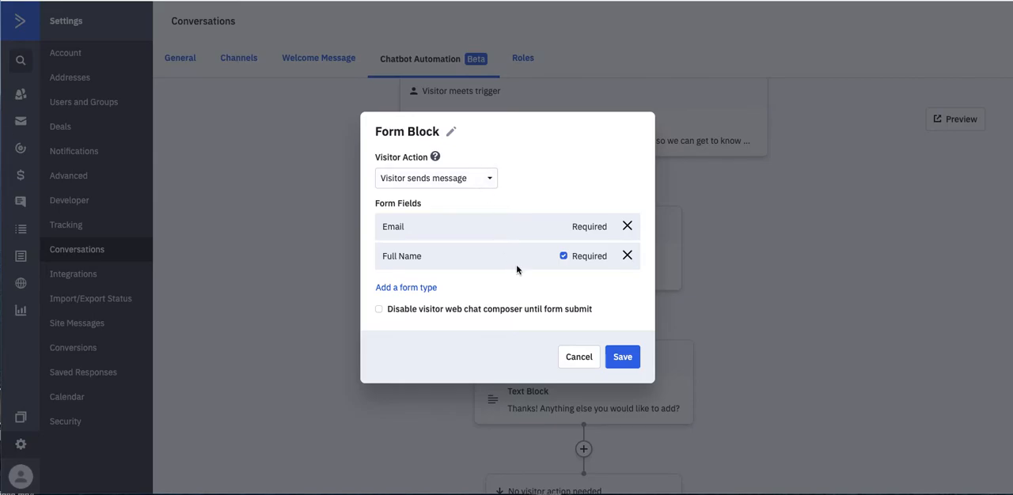
left_click(622, 357)
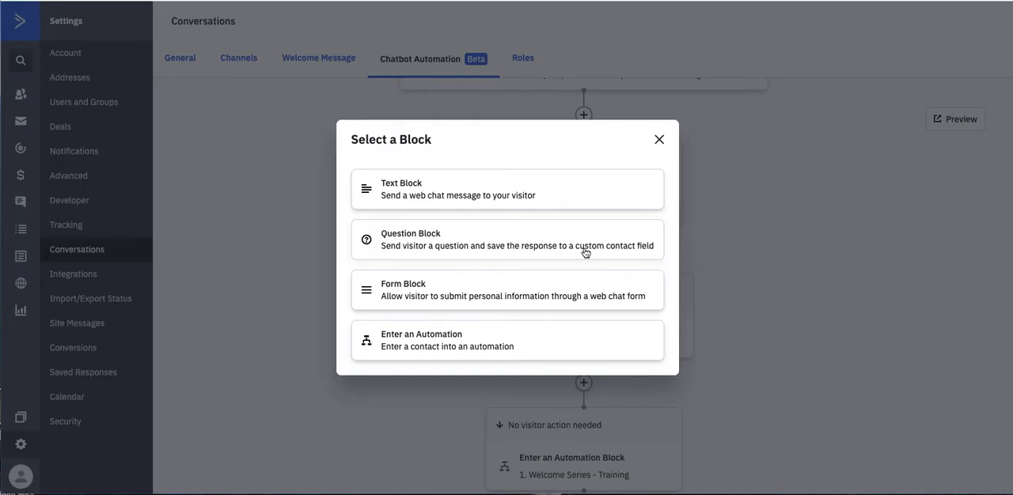
Add a question block asking "What product are you interested in?" and reach its save-to-field choices
left_click(506, 240)
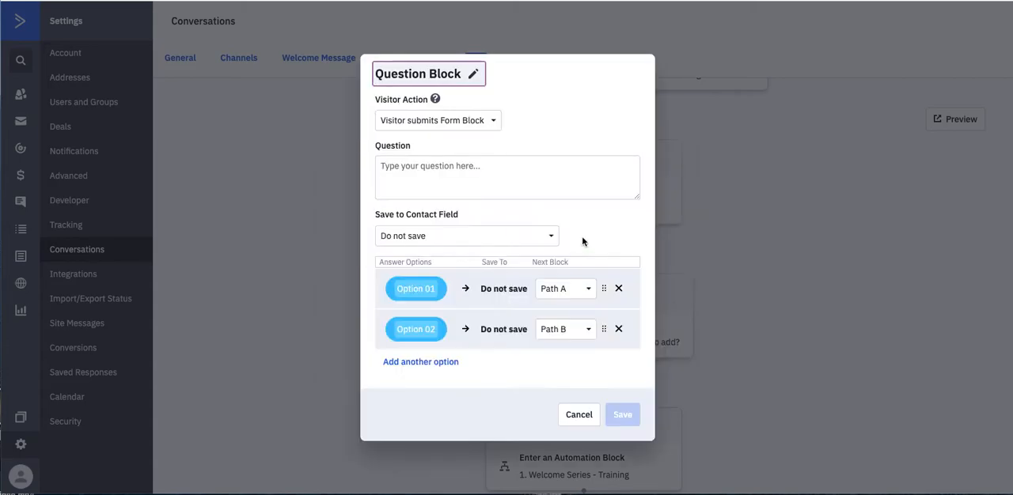
mouse_move(512, 234)
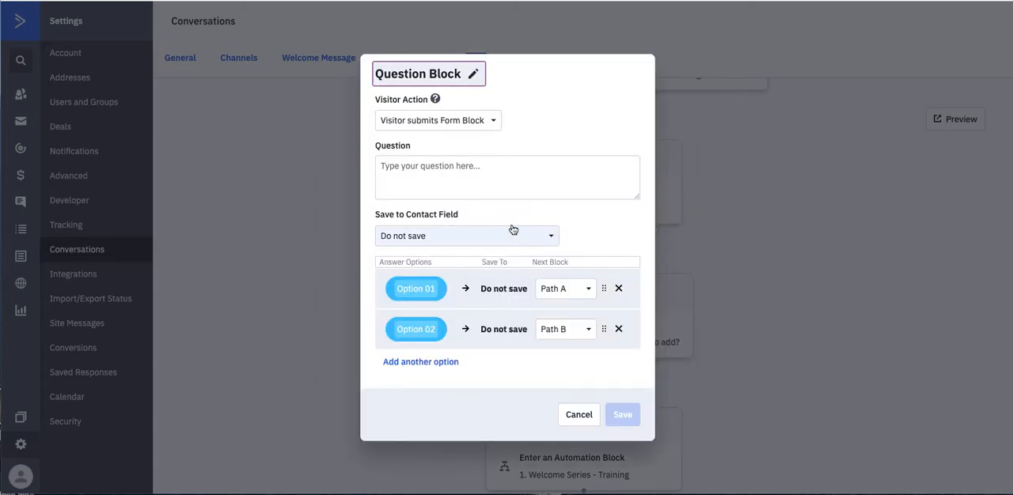
left_click(506, 178)
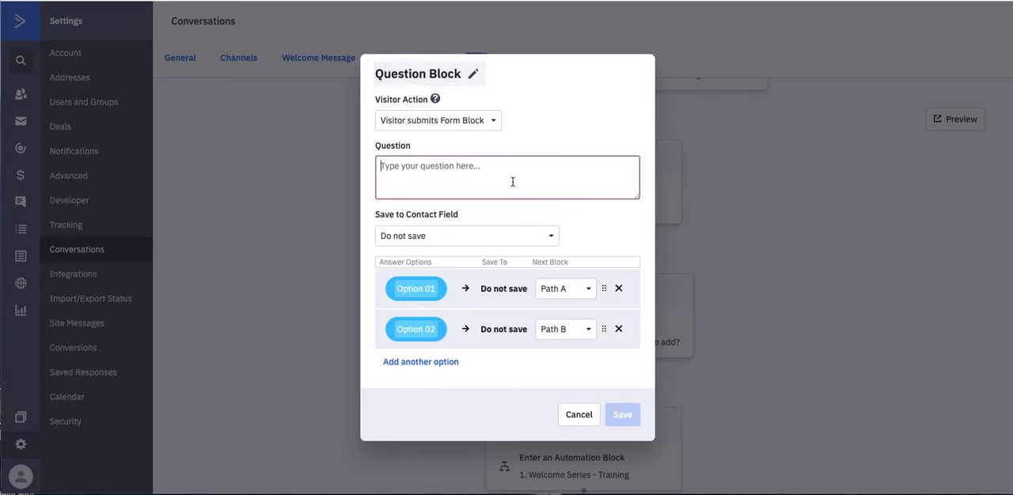
type("What prod")
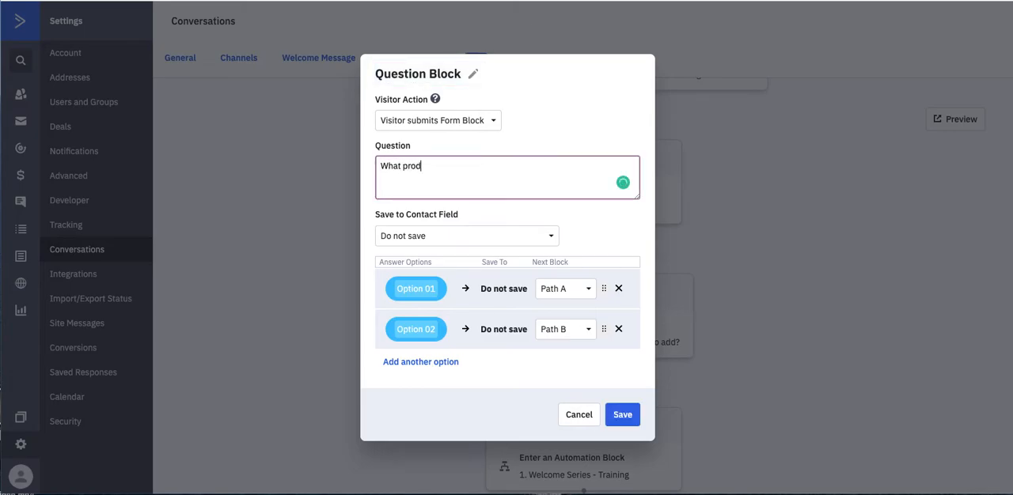
type("uct are you interested o")
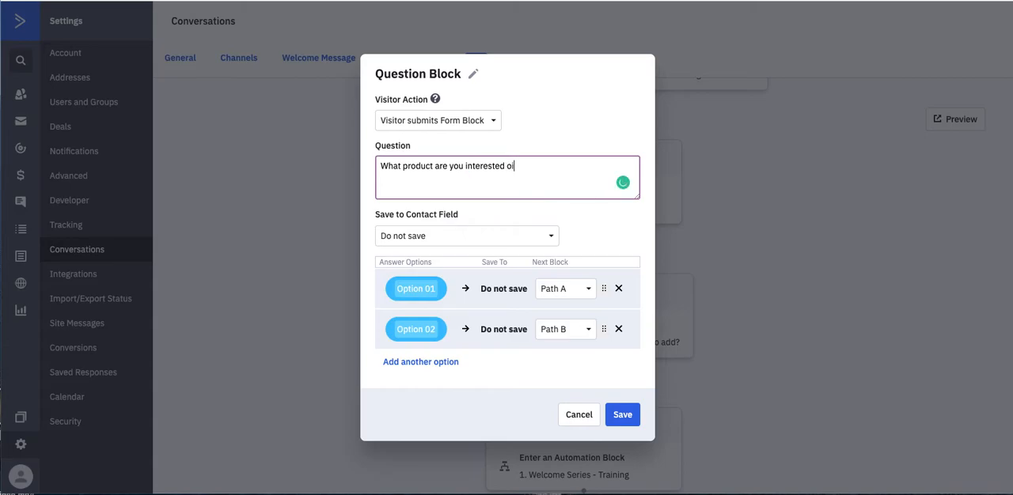
type("n?")
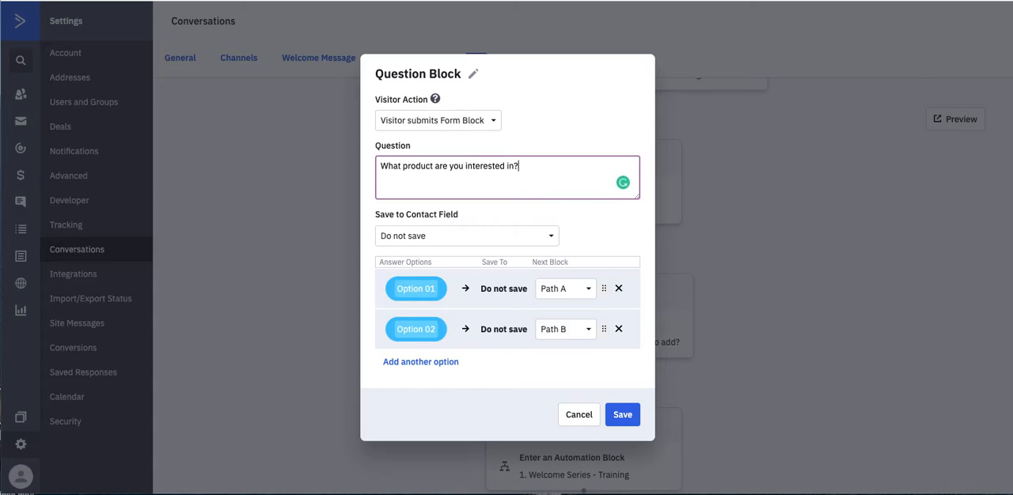
left_click(466, 236)
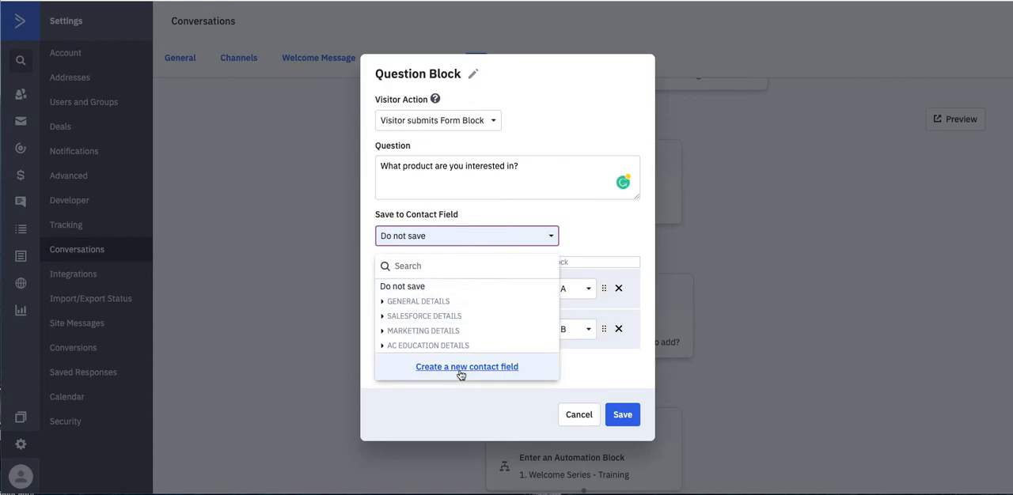
mouse_move(417, 300)
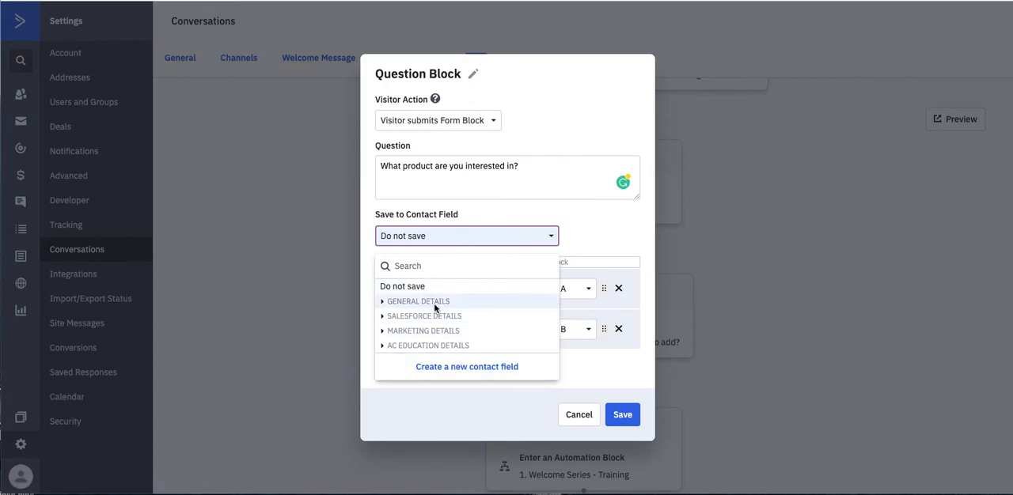
Store answers in the General Details product-interest field and save the block with its four paths
left_click(418, 301)
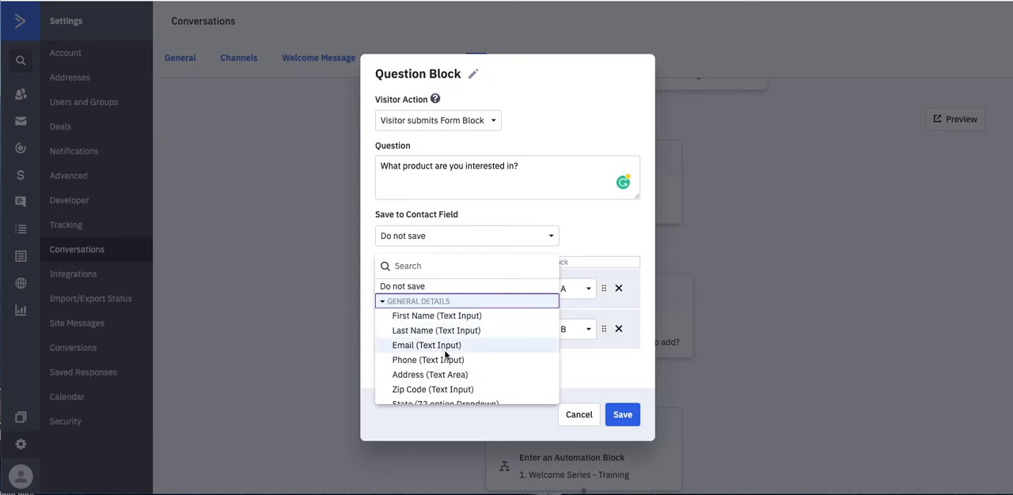
scroll("down", 3)
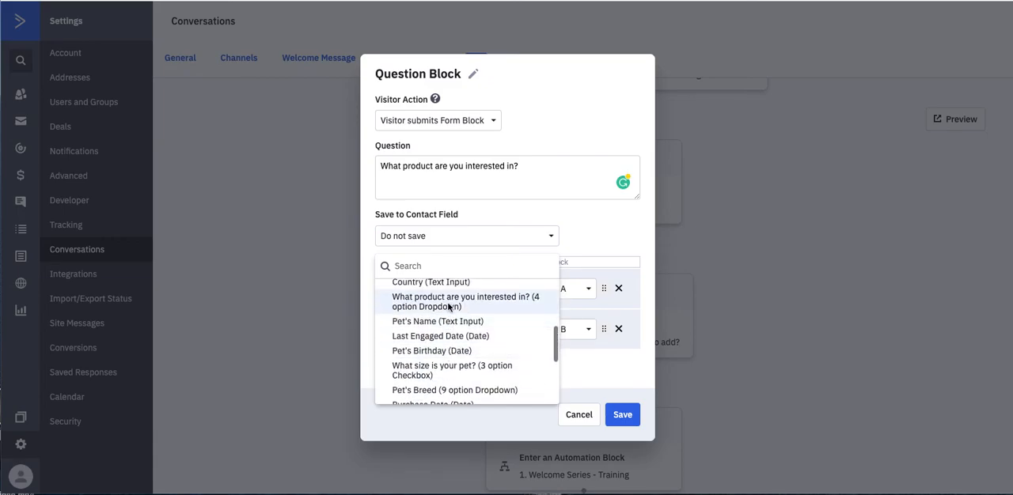
left_click(465, 301)
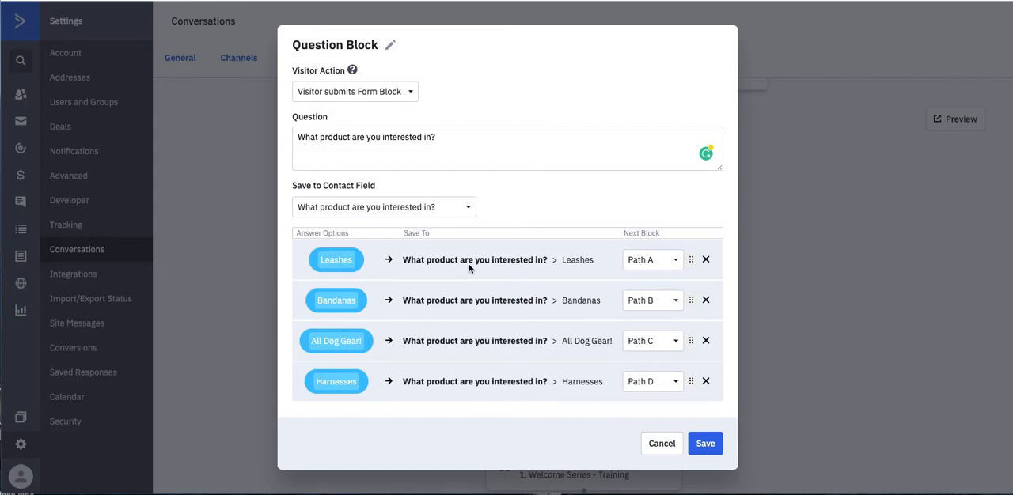
mouse_move(579, 261)
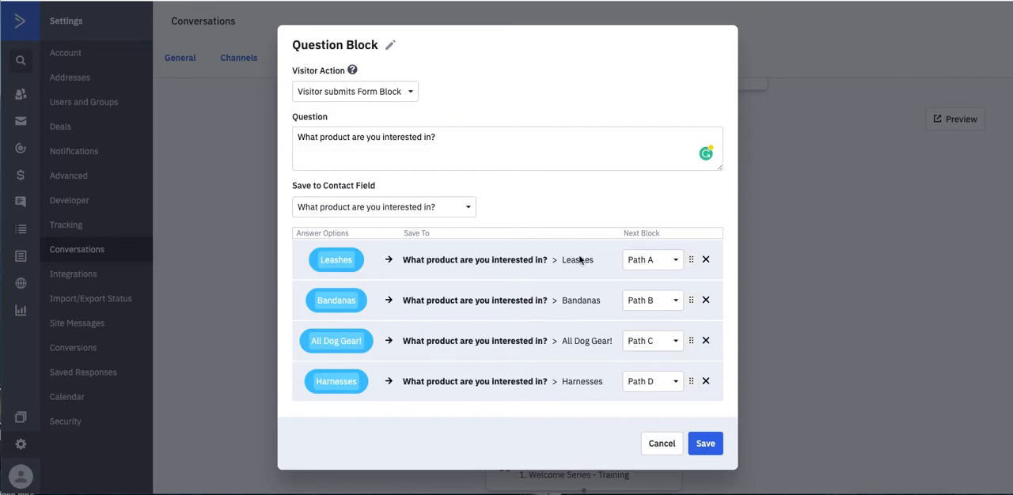
mouse_move(585, 296)
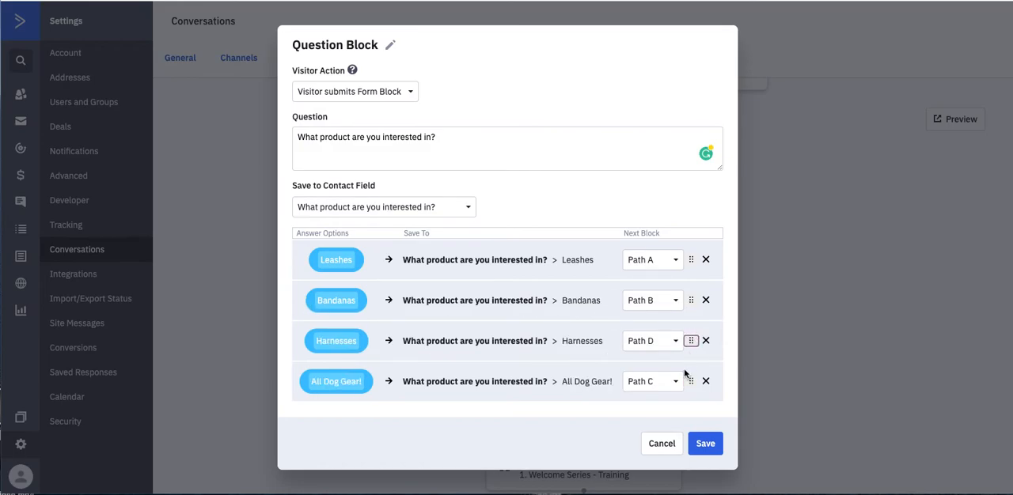
left_click(649, 381)
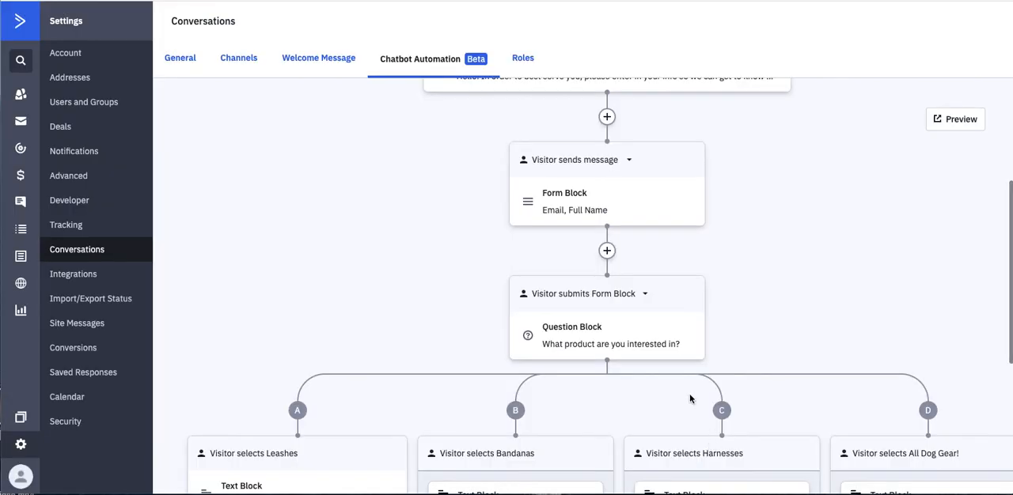
scroll("down", 3)
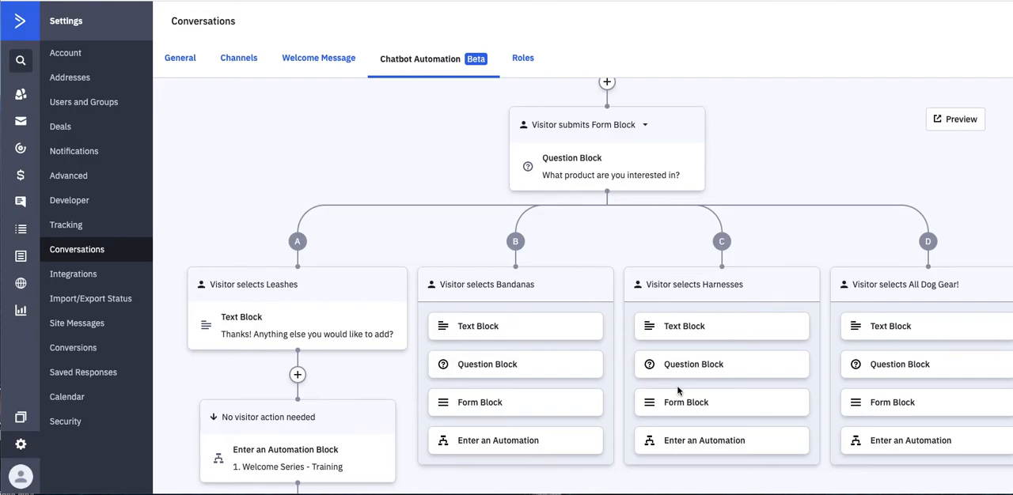
scroll("down", 3)
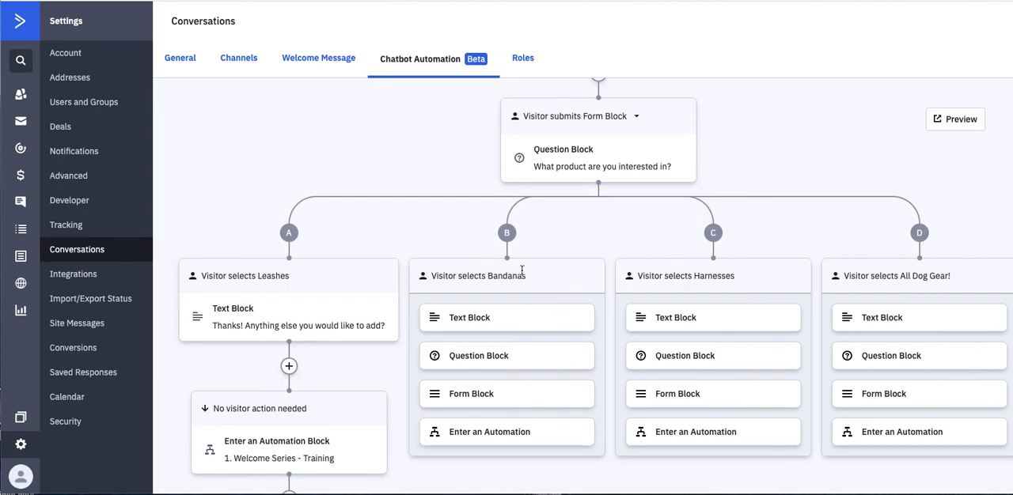
mouse_move(528, 275)
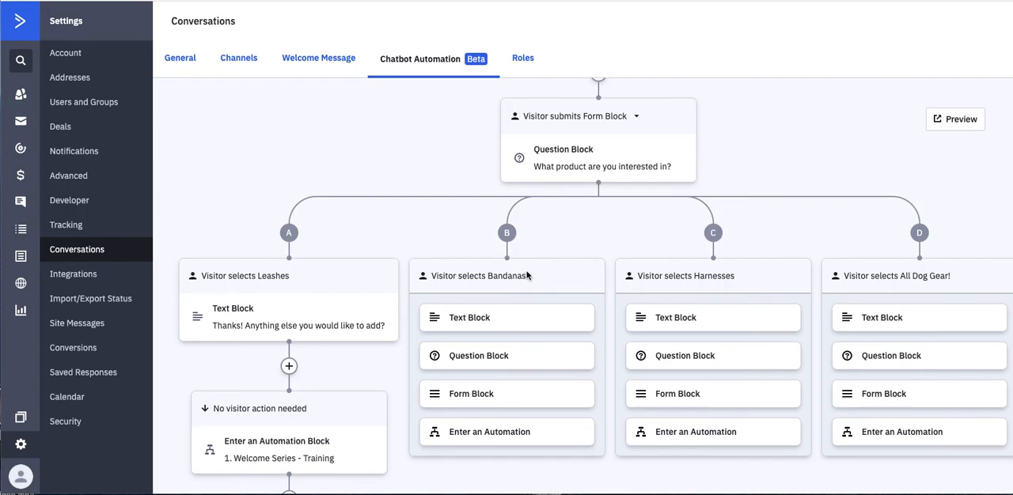
mouse_move(690, 318)
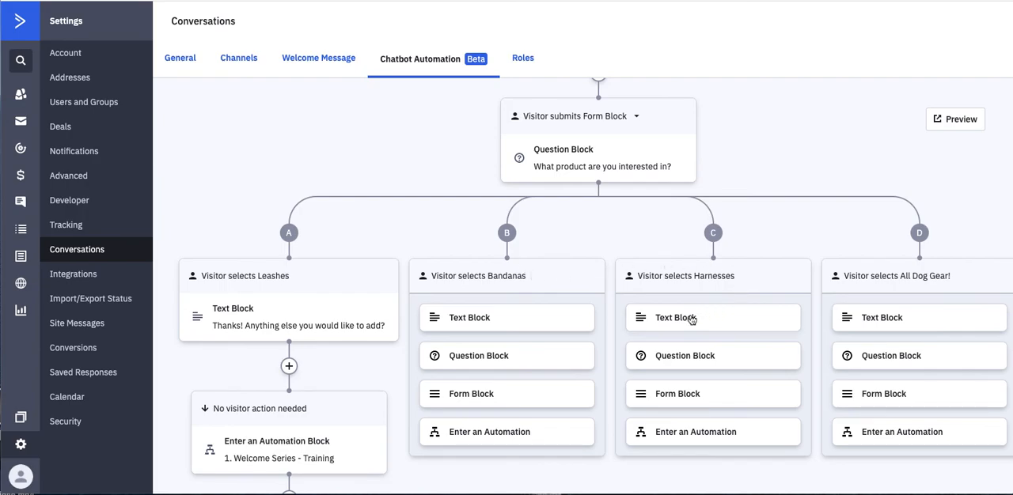
scroll("down", 3)
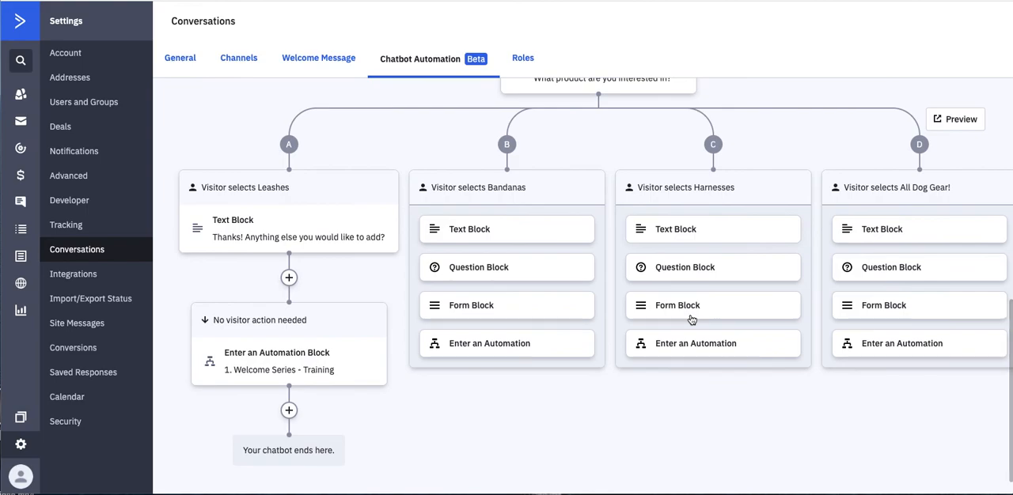